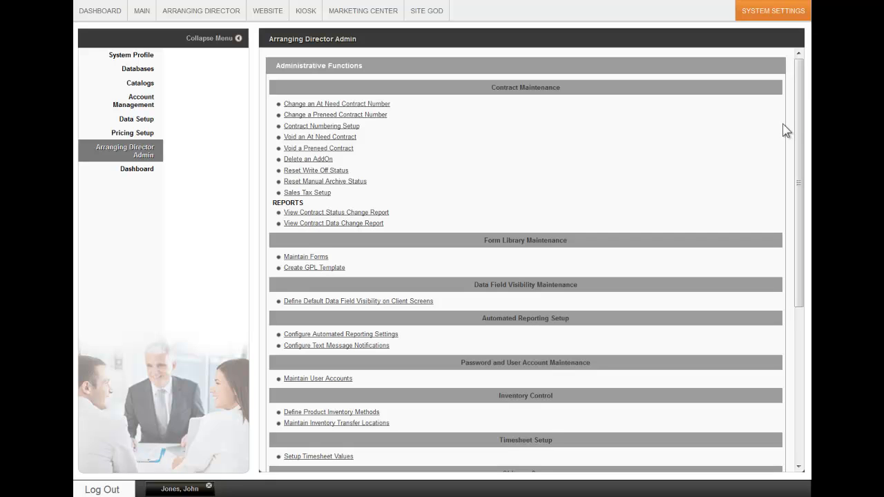
{"action": "mouse_move", "coordinate": [793, 50]}
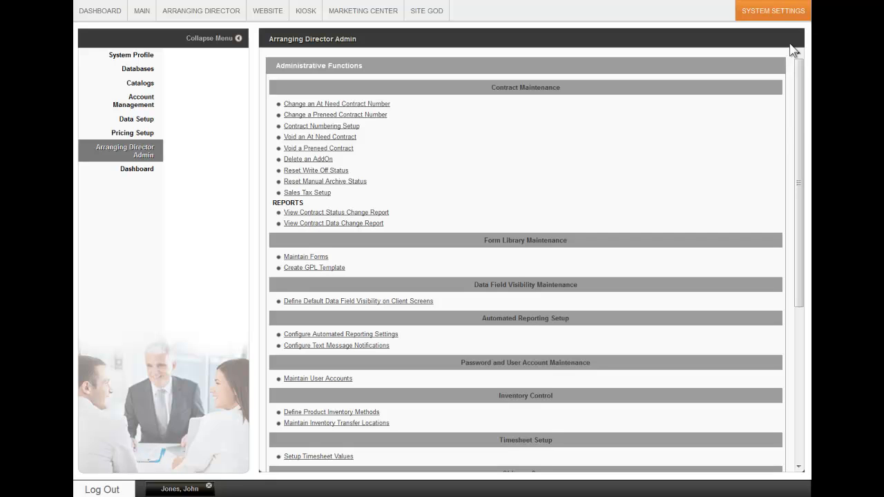
{"action": "mouse_move", "coordinate": [133, 162]}
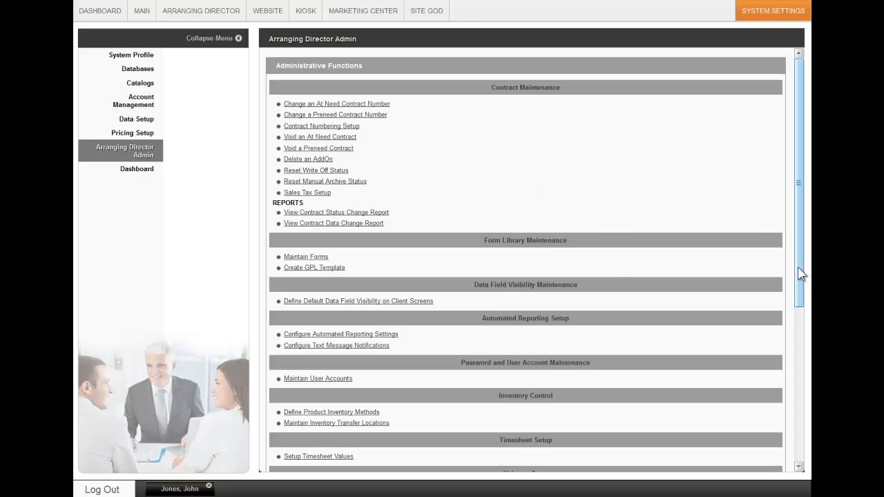
- Open 'Setup Timesheet Values' under Timesheet Setup on the Arranging Director Admin page
{"action": "scroll", "scroll_direction": "down", "scroll_amount": 3}
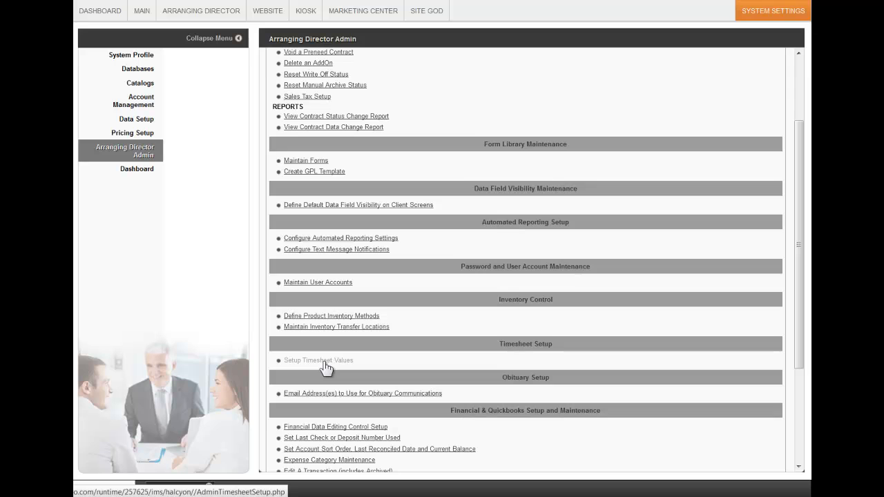
{"action": "left_click", "coordinate": [319, 360]}
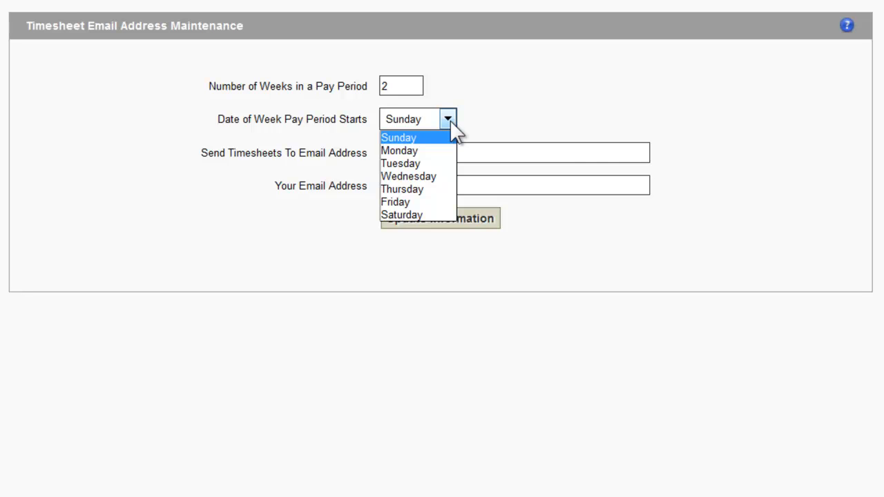
{"action": "left_click", "coordinate": [399, 137]}
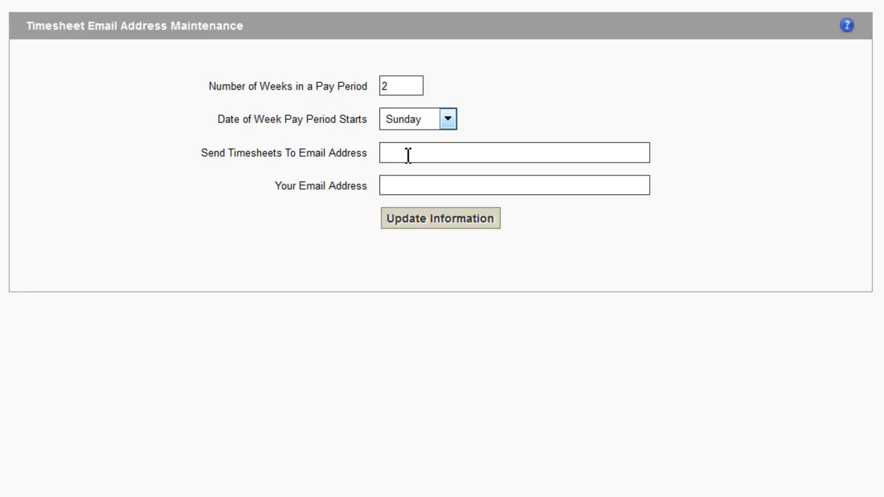
{"action": "mouse_move", "coordinate": [443, 189]}
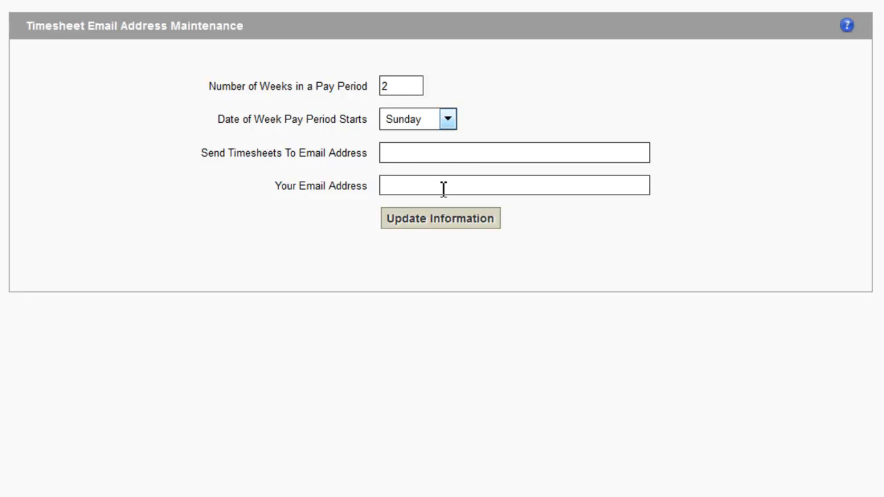
{"action": "mouse_move", "coordinate": [483, 207]}
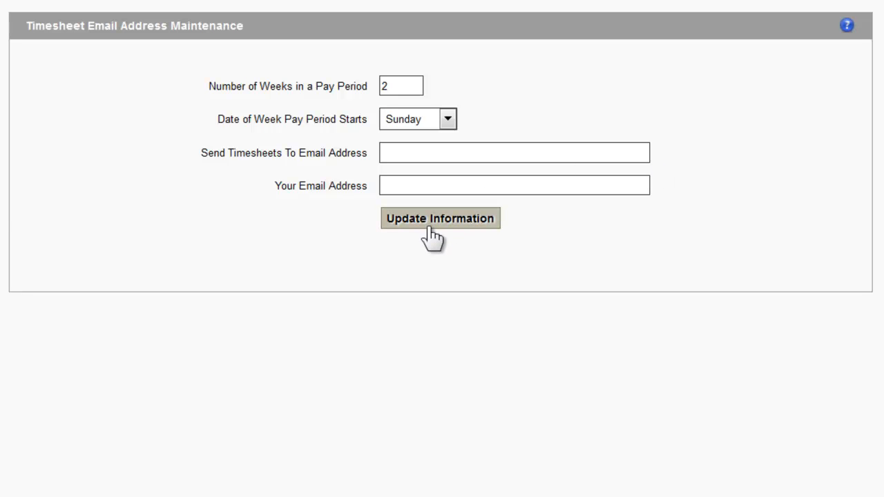
{"action": "mouse_move", "coordinate": [239, 213]}
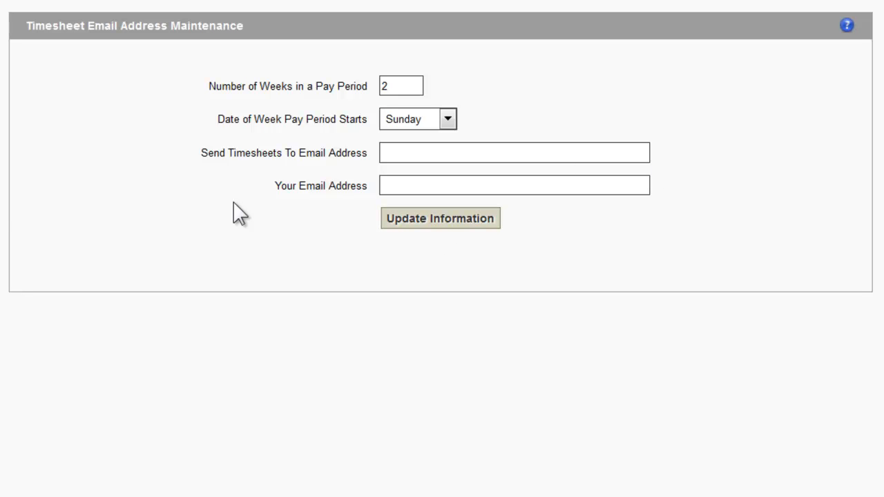
{"action": "mouse_move", "coordinate": [275, 237]}
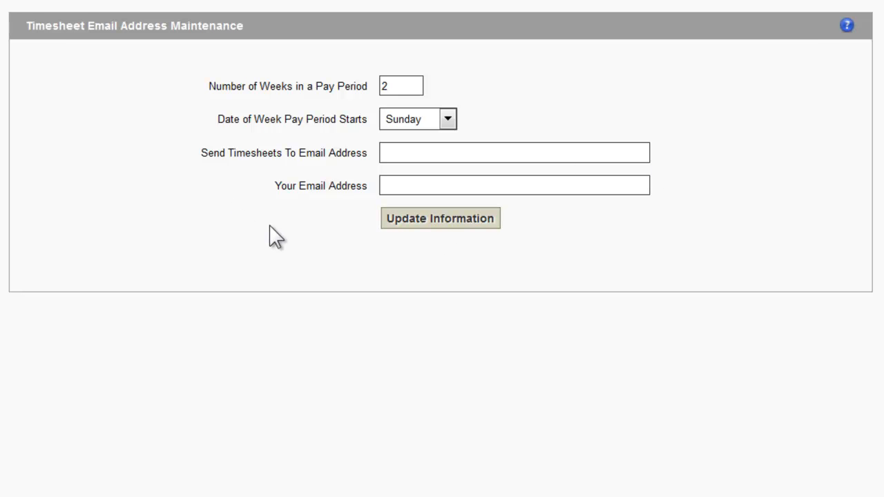